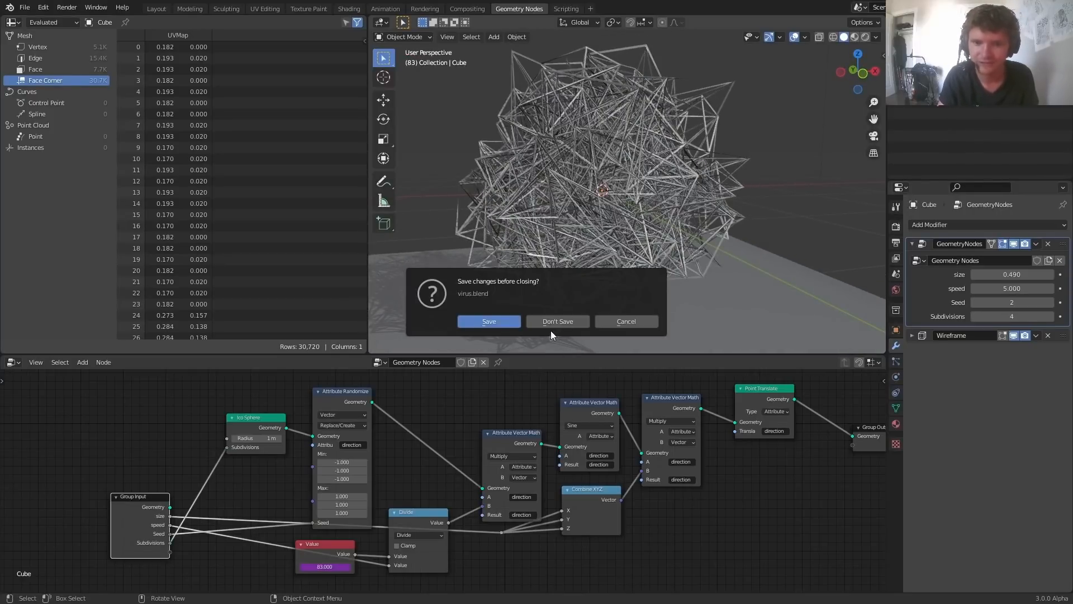
# Discard the old virus file unsaved and enter the Geometry Nodes workspace of a new scene
pyautogui.click(557, 321)
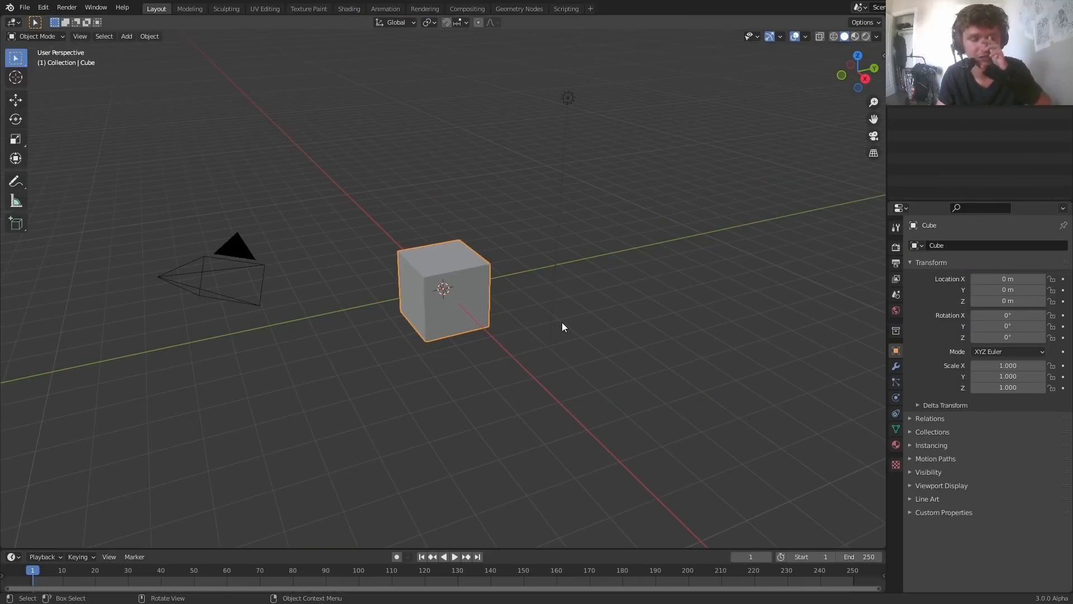
pyautogui.moveTo(529, 163)
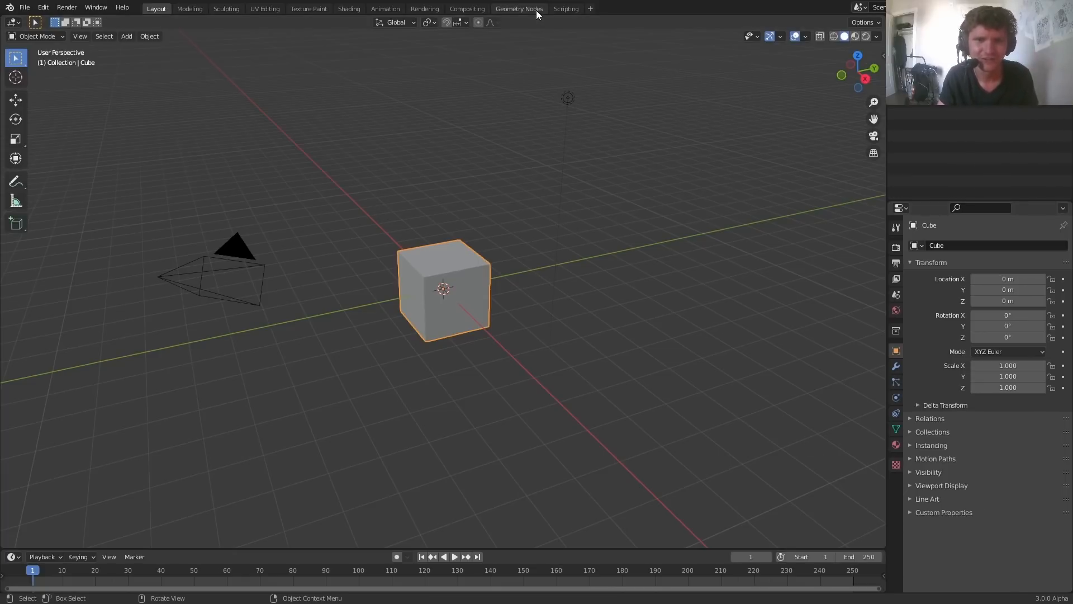
pyautogui.click(519, 8)
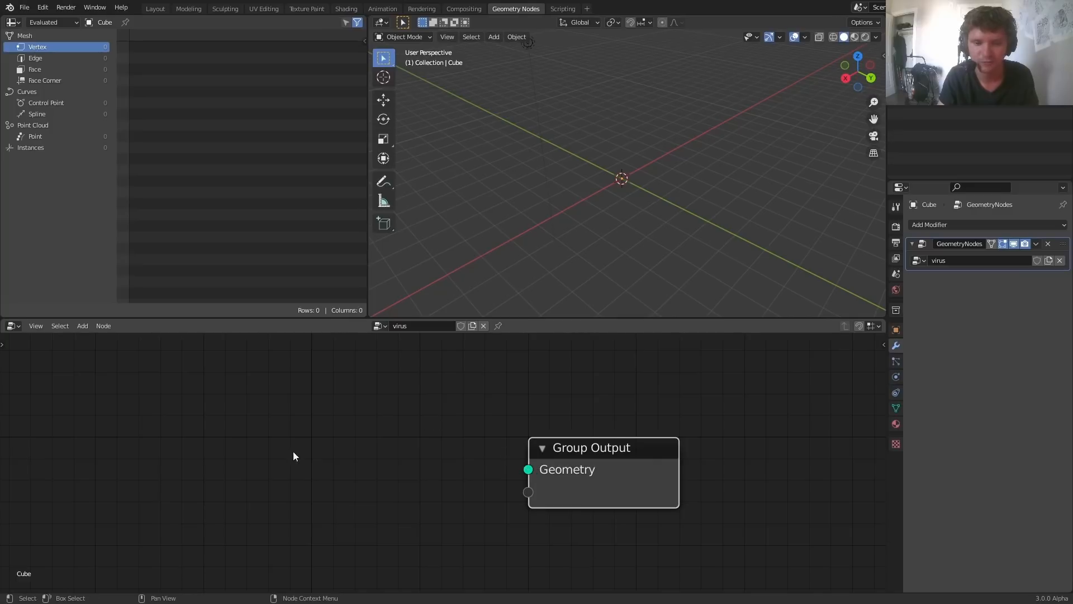
# Feed an Ico Sphere with 1 subdivision into the Group Output, viewed as wireframe
pyautogui.click(82, 325)
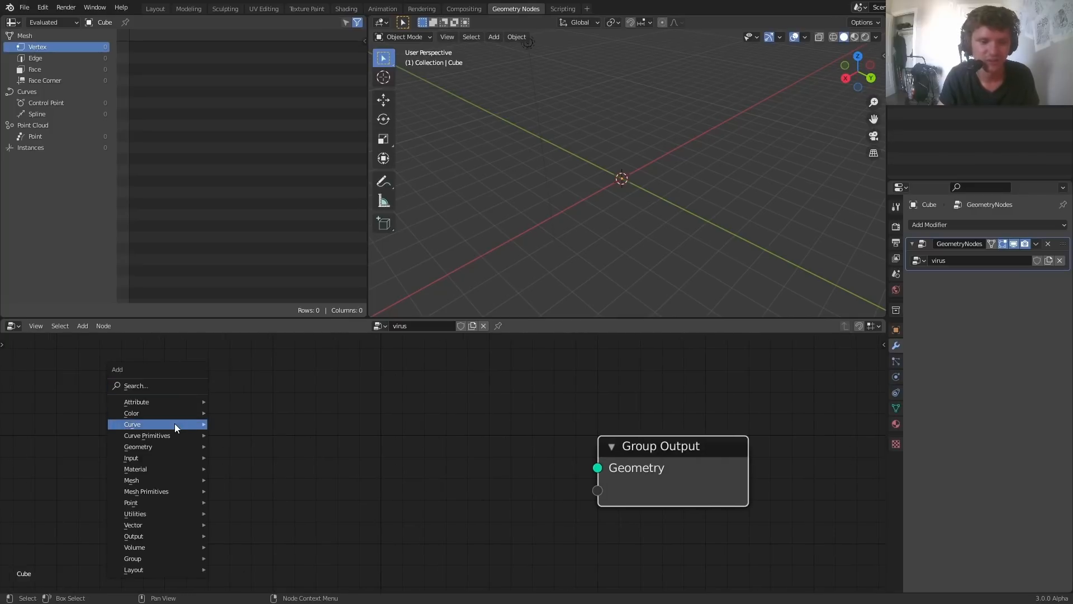
pyautogui.moveTo(146, 490)
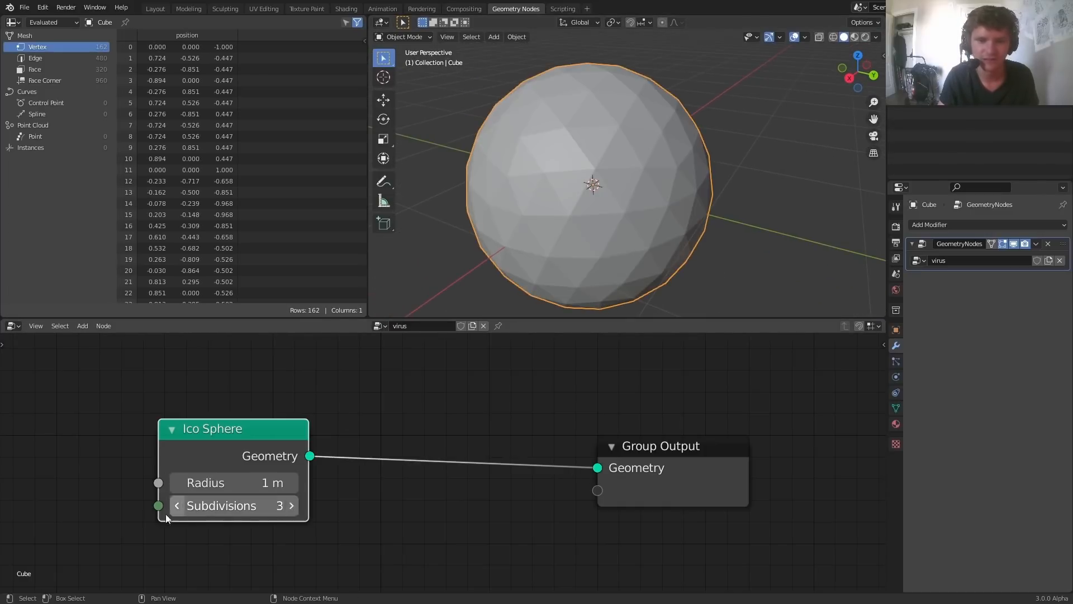
pyautogui.click(177, 505)
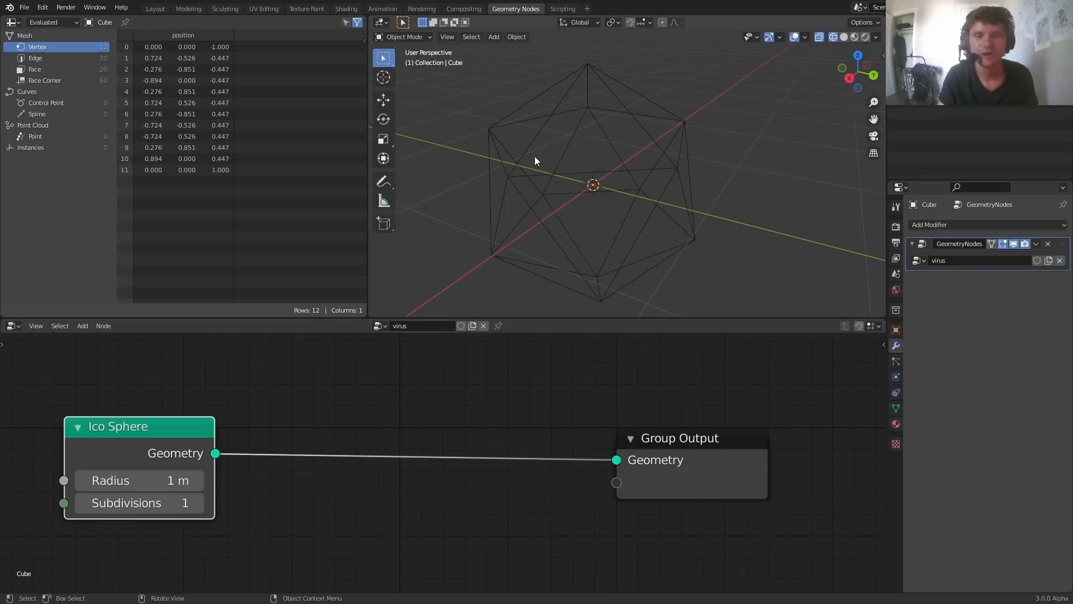
pyautogui.moveTo(282, 405)
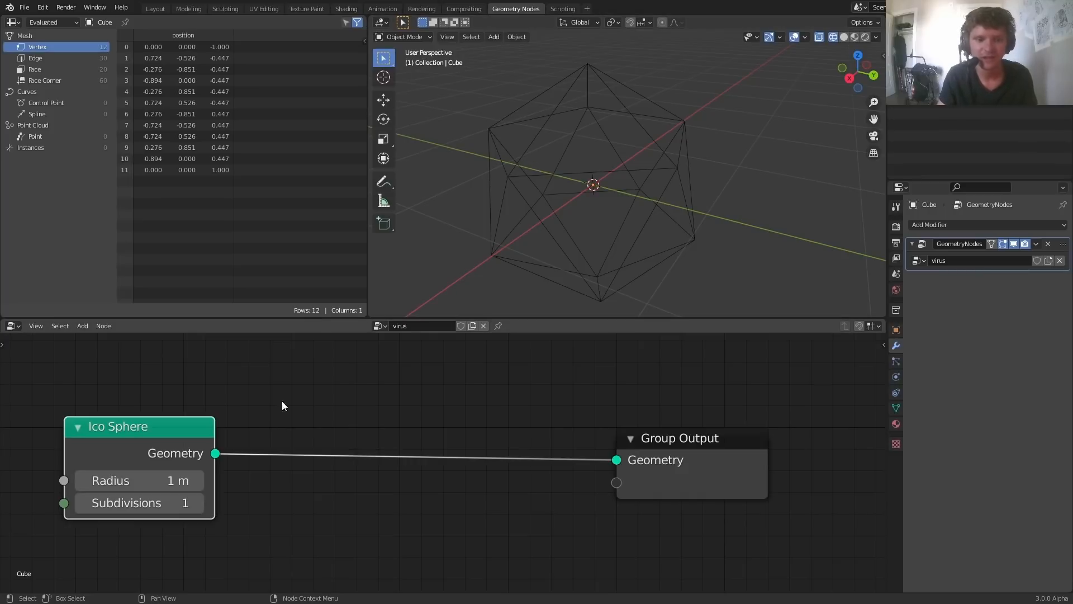
# Drop a Point Translate node on the link, test and reset X, and set type to Attribute
pyautogui.write('tra')
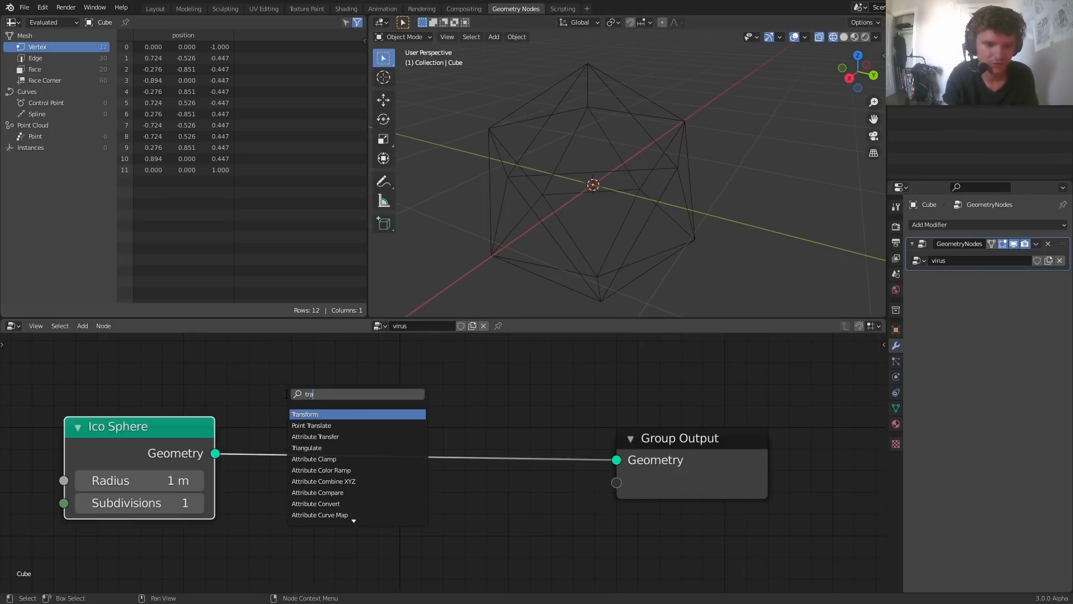
pyautogui.click(311, 424)
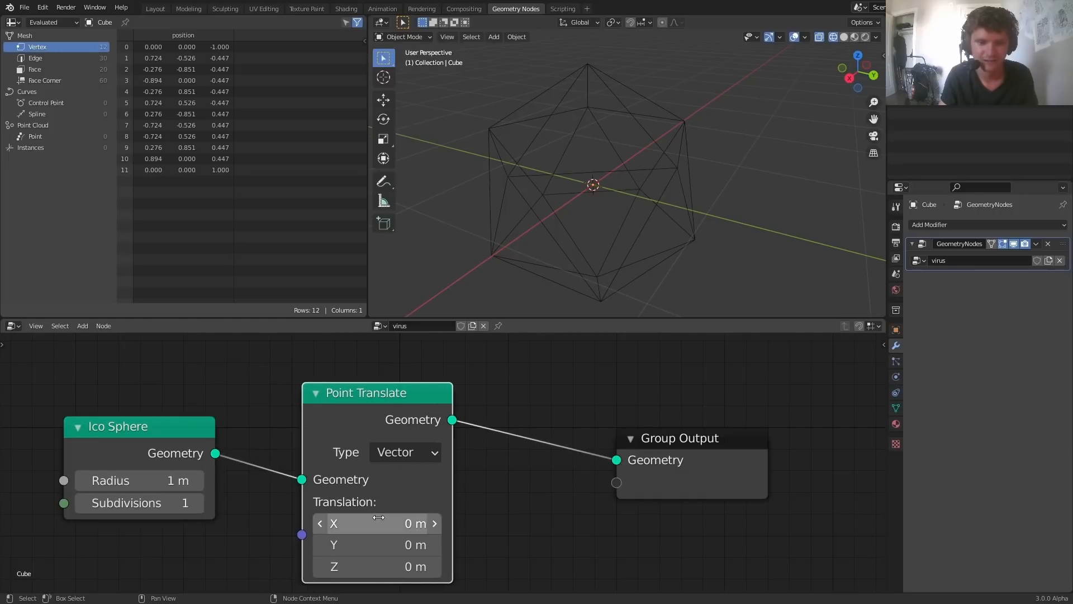
pyautogui.moveTo(376, 523); pyautogui.dragTo(411, 523)
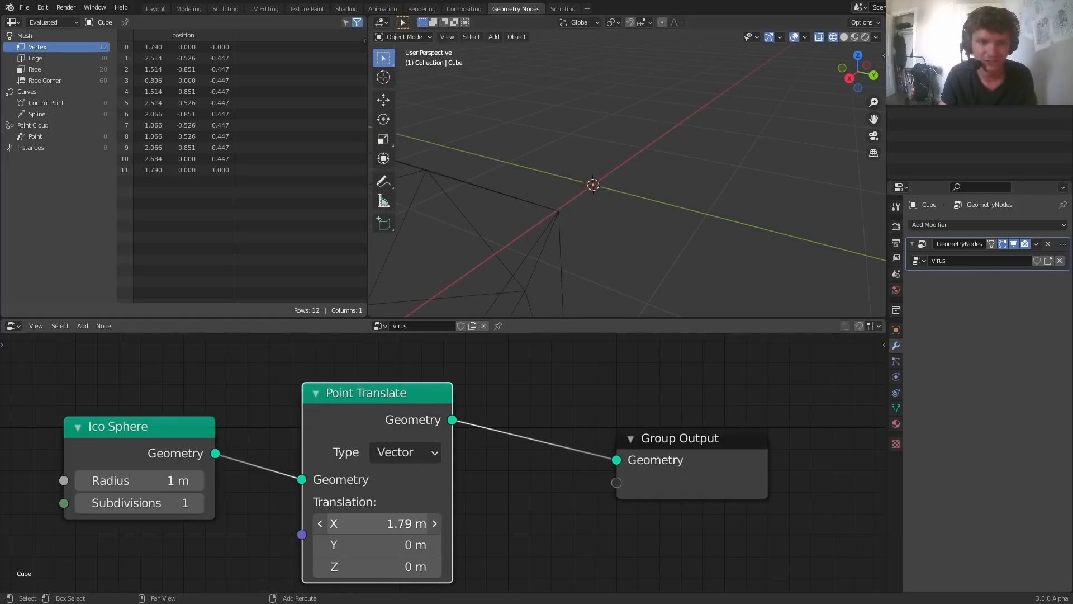
pyautogui.click(375, 523)
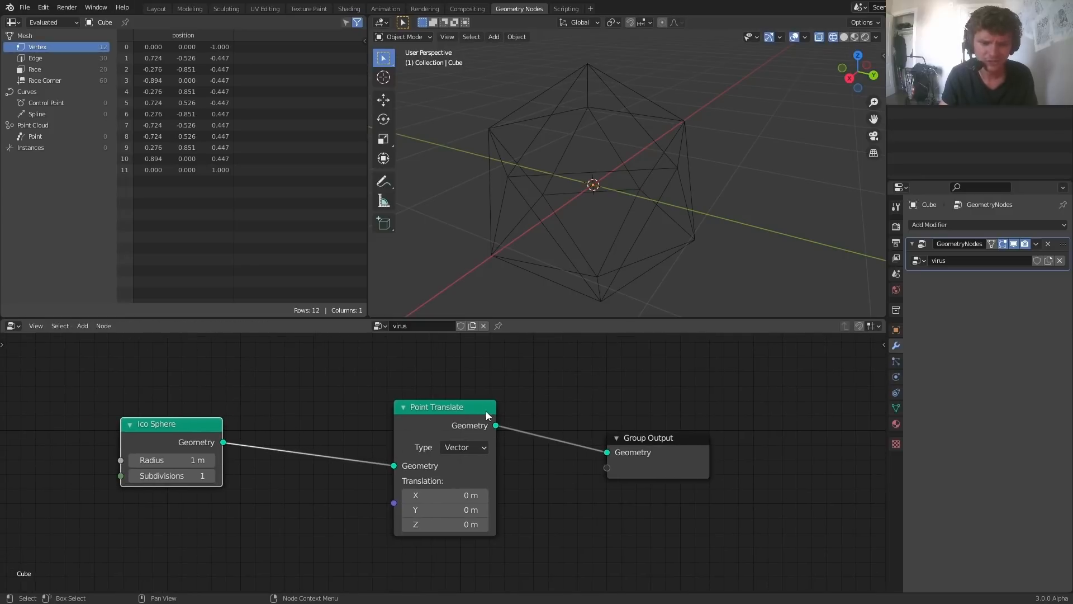
pyautogui.click(464, 447)
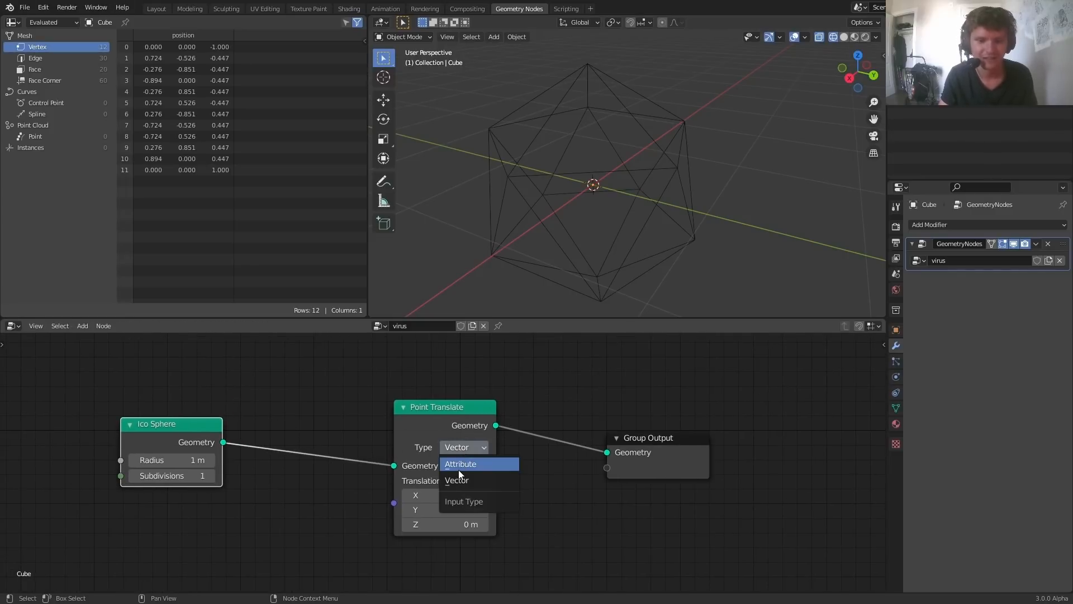
pyautogui.click(460, 464)
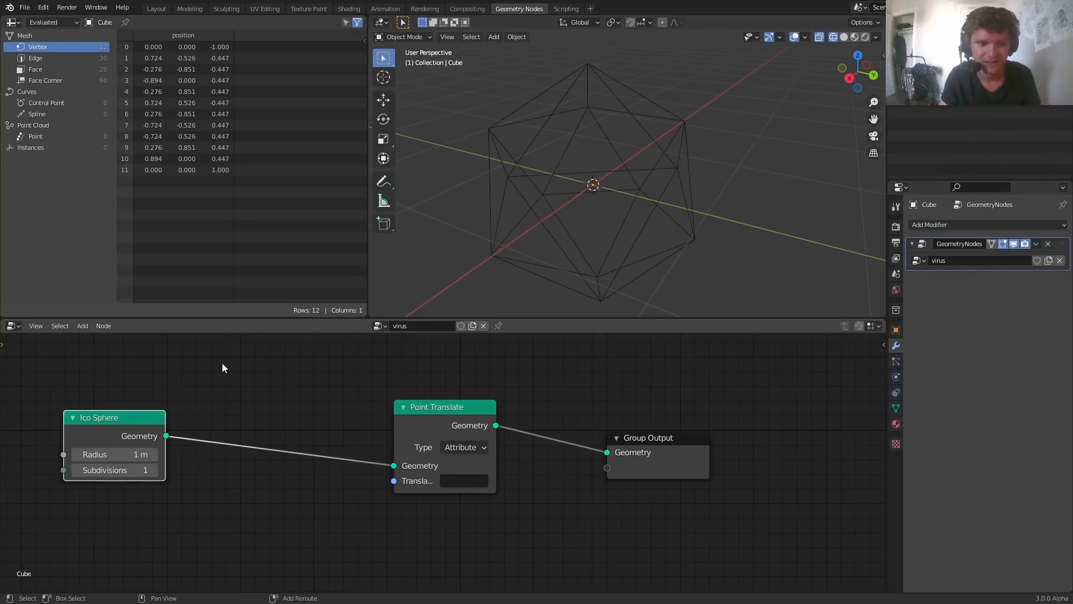
# Add a Vector Attribute Randomize node named 'direction', ranging -1 to 1, driving the translation
pyautogui.write('random')
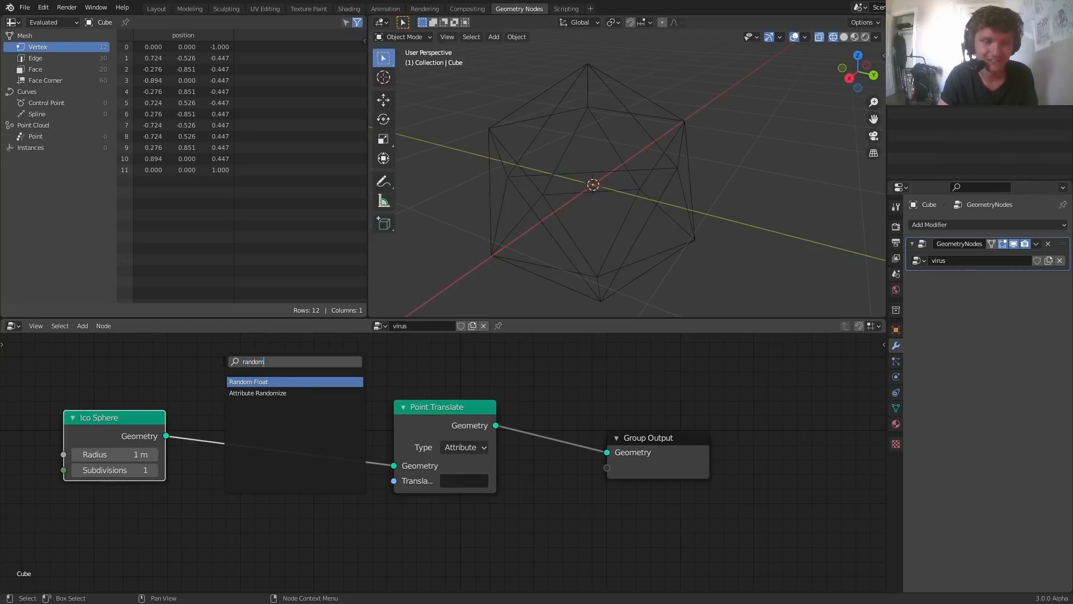
pyautogui.click(257, 393)
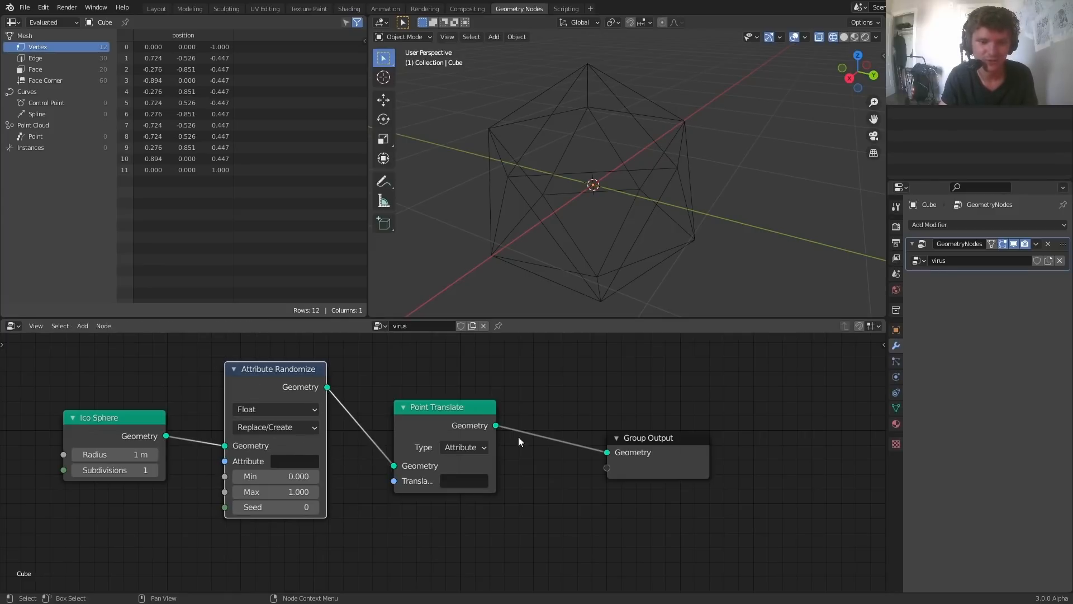
pyautogui.click(274, 408)
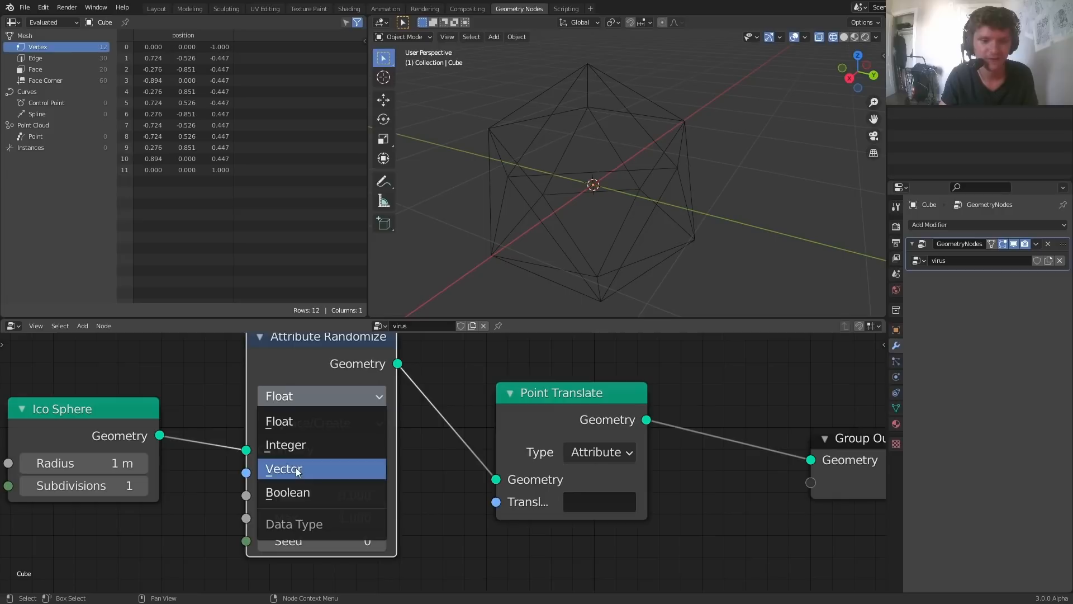
pyautogui.click(283, 468)
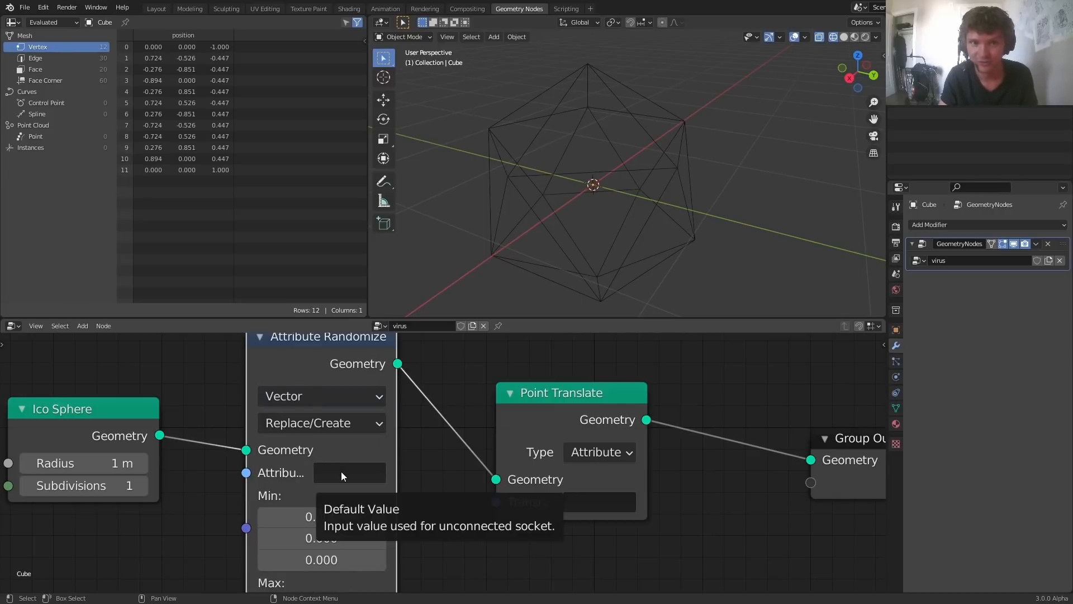
pyautogui.click(342, 472)
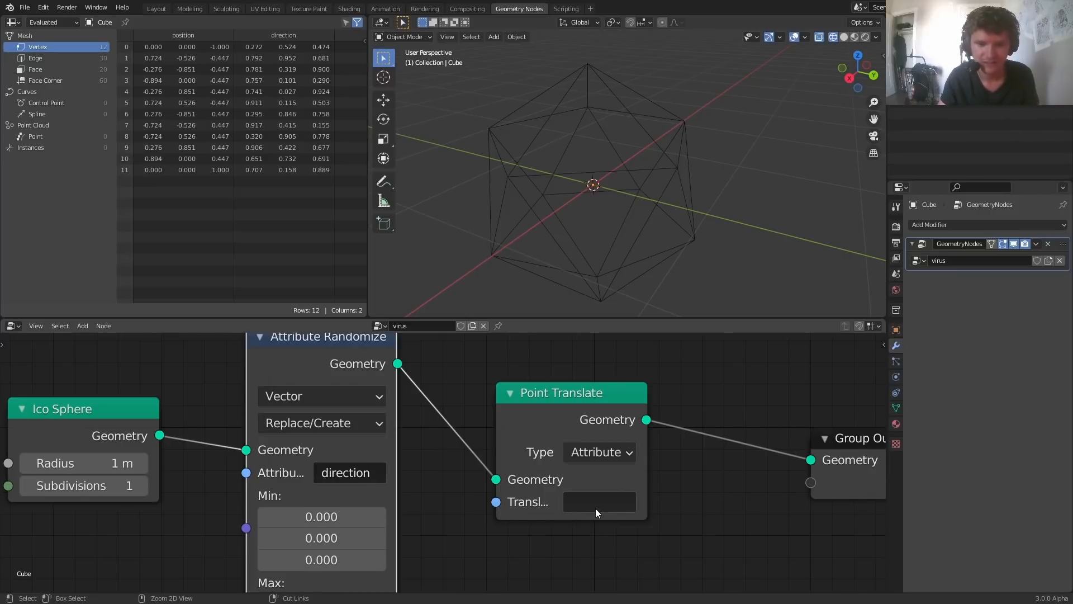
pyautogui.write('direction')
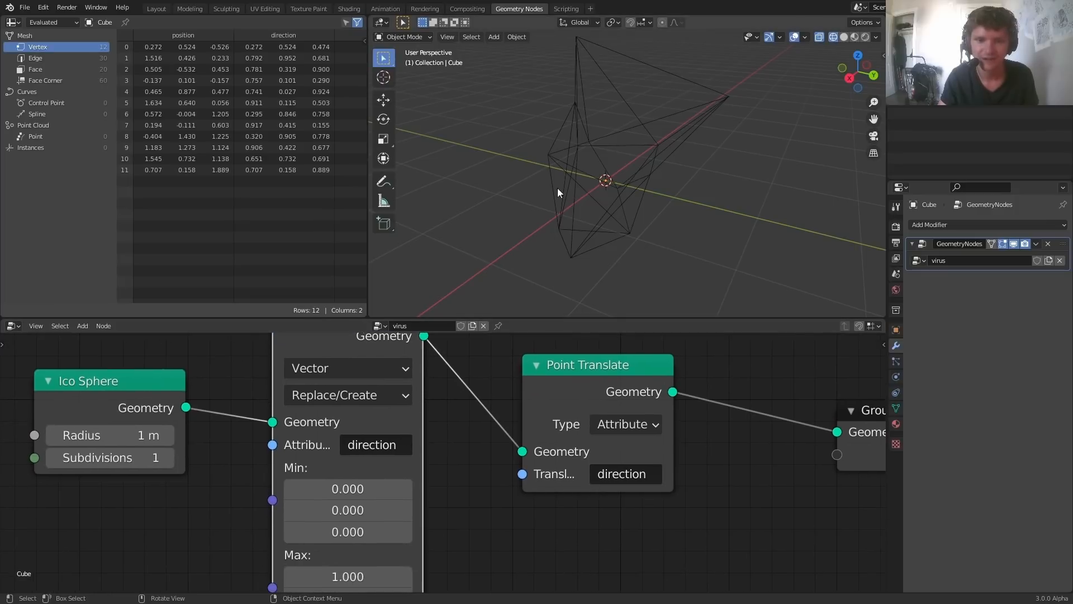
pyautogui.moveTo(348, 488)
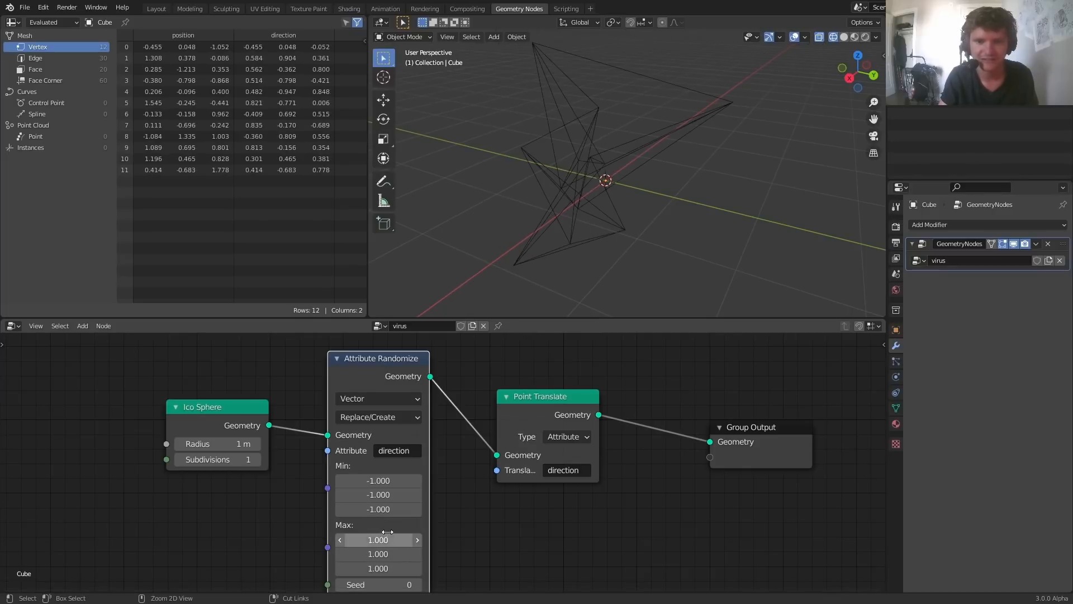
pyautogui.click(844, 37)
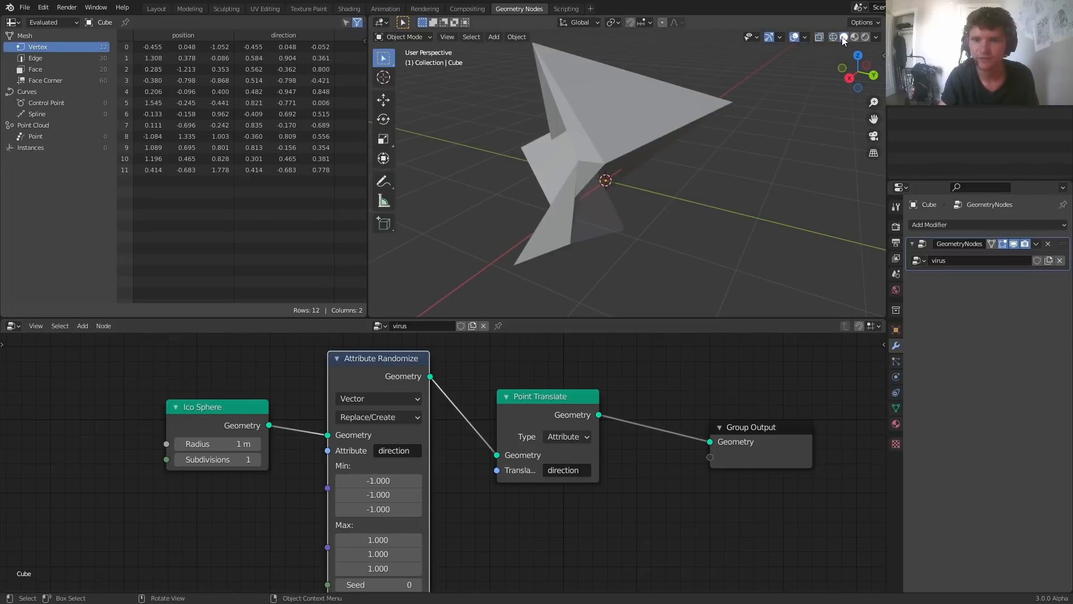
pyautogui.click(844, 37)
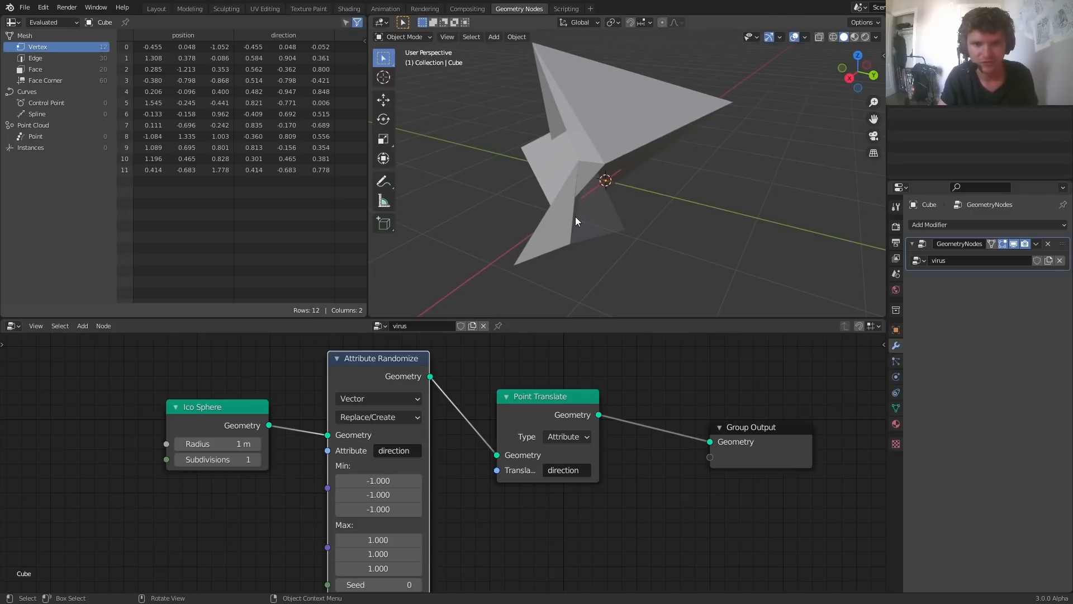
pyautogui.click(443, 542)
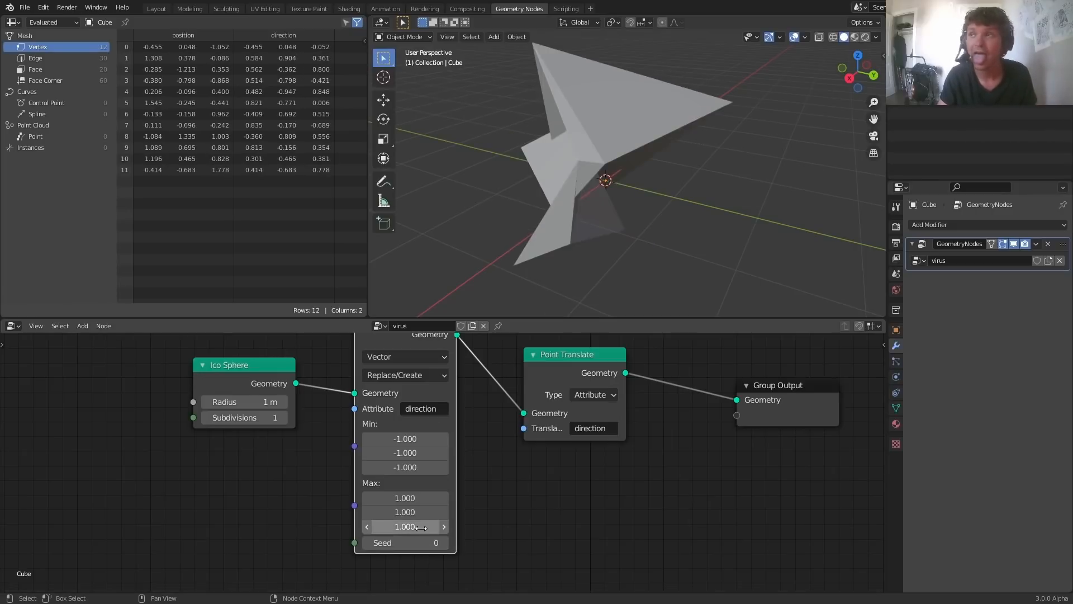
pyautogui.moveTo(417, 542)
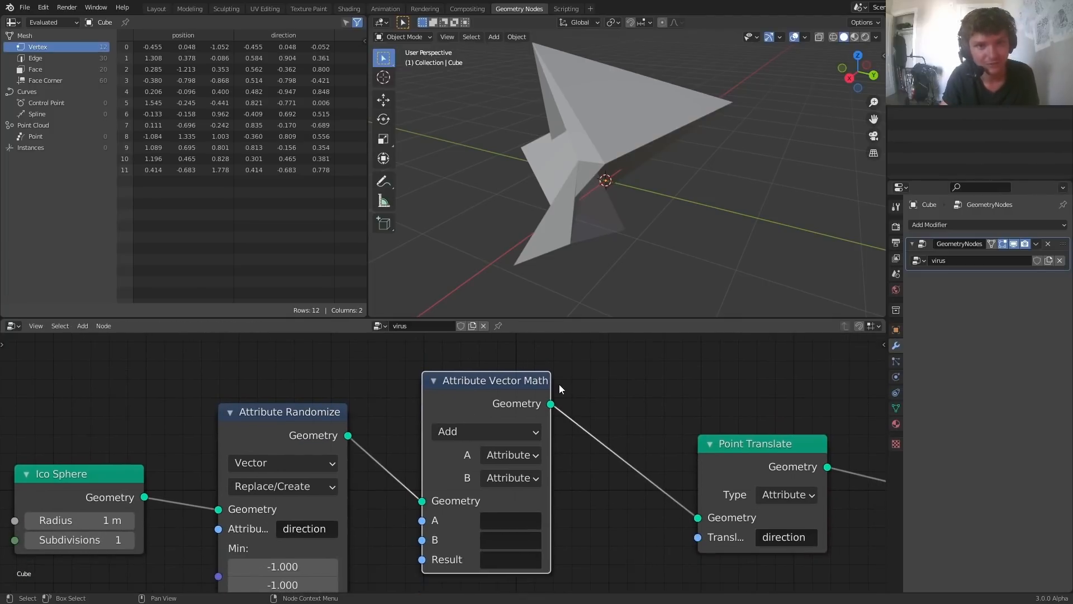
pyautogui.moveTo(273, 477)
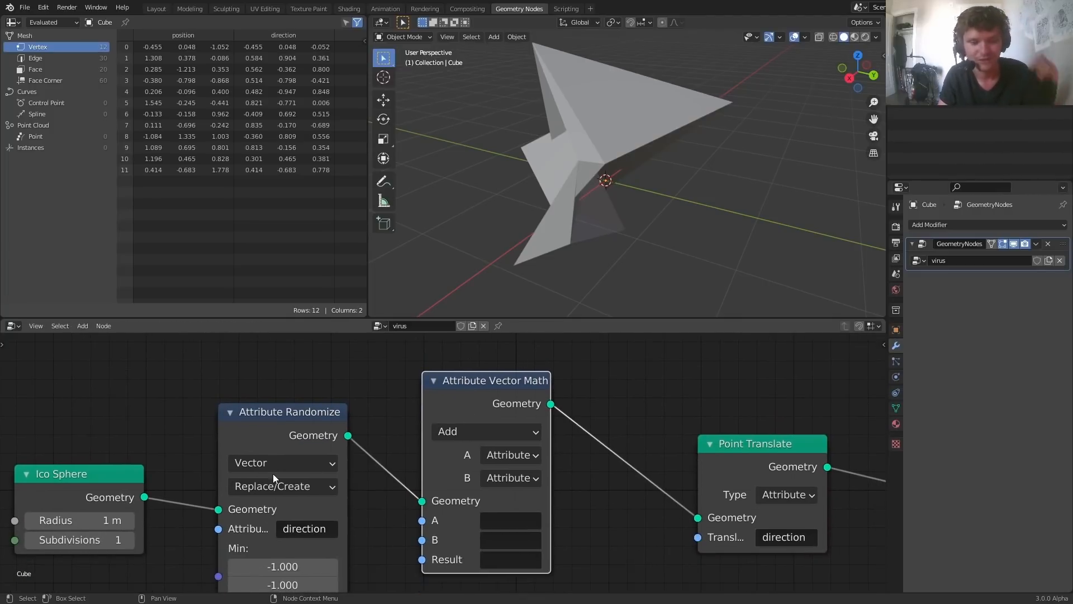
# Chain Multiply and Sine Attribute Vector Math nodes on 'direction' before Point Translate
pyautogui.click(282, 462)
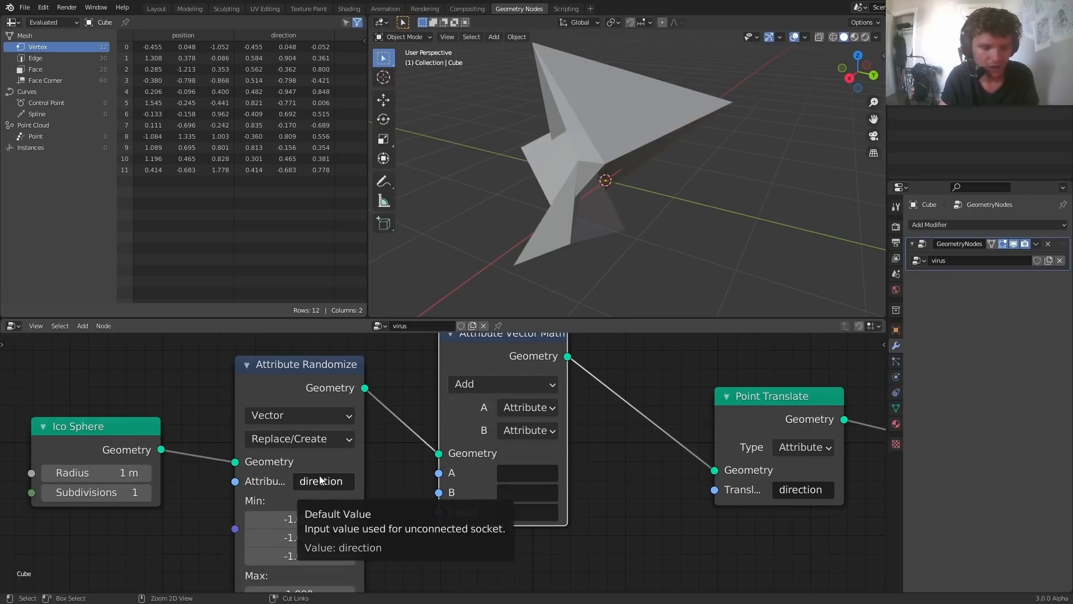
pyautogui.click(503, 384)
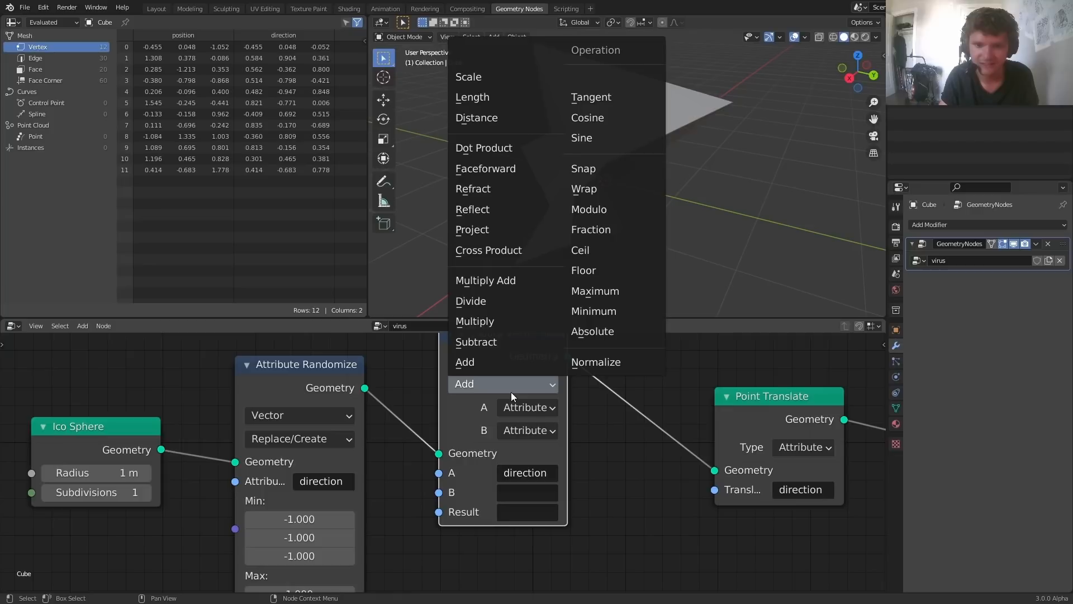
pyautogui.click(581, 137)
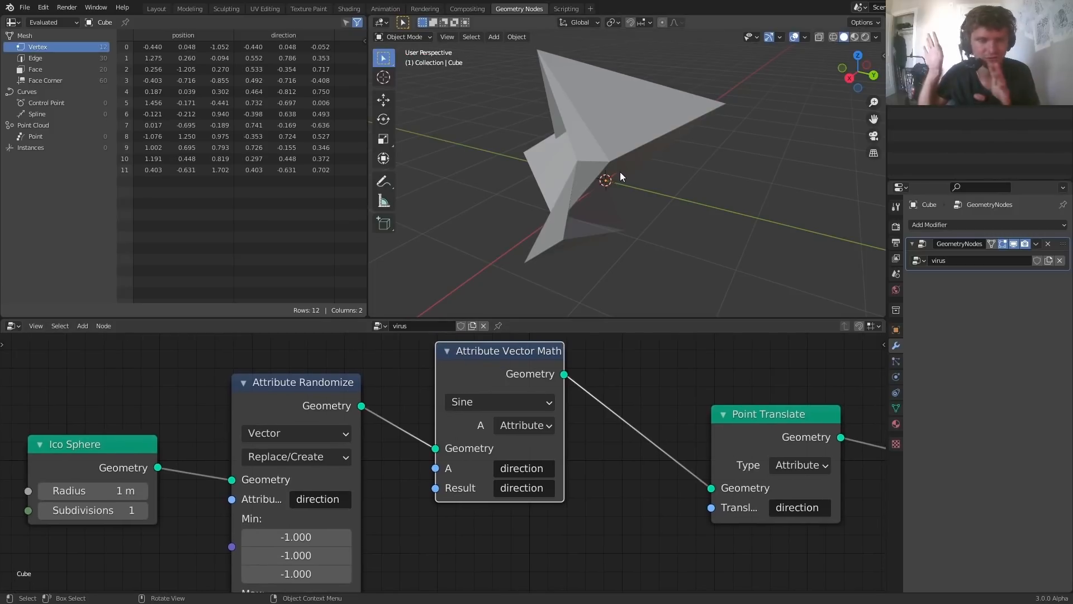
pyautogui.moveTo(601, 262)
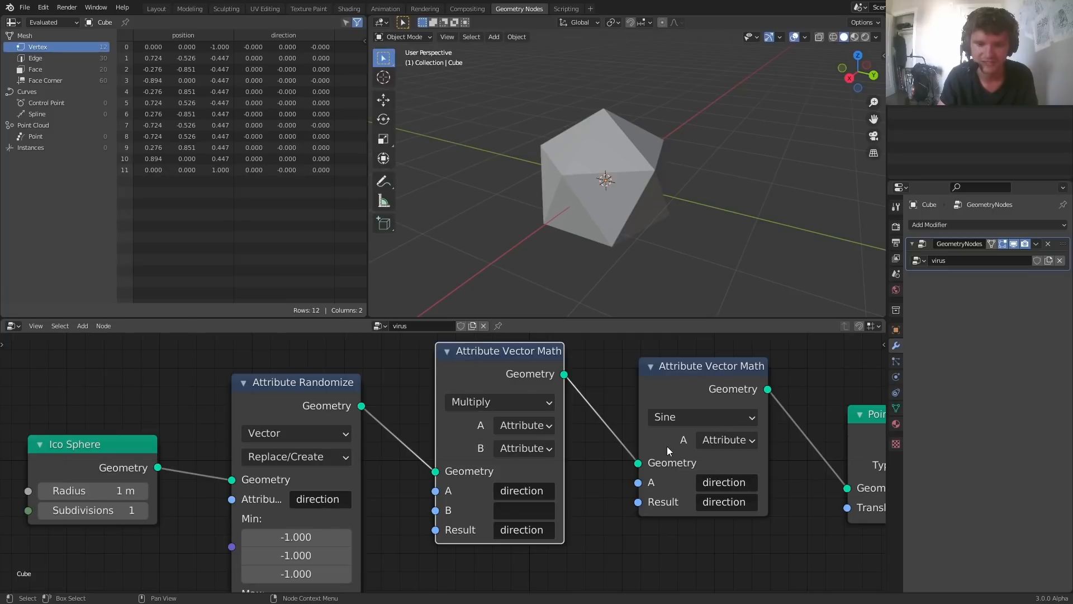
pyautogui.click(524, 447)
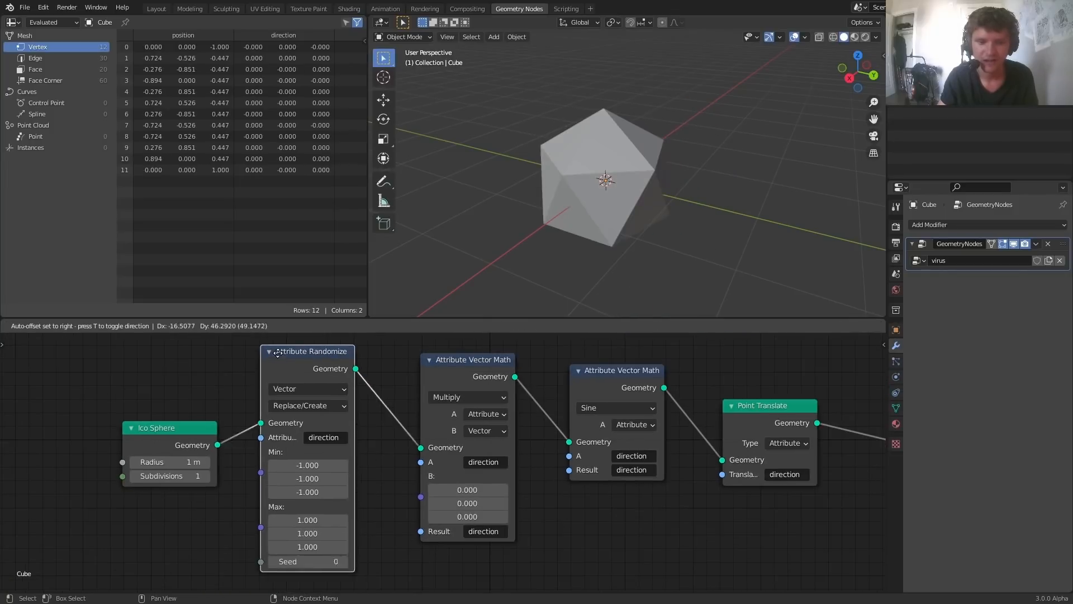
pyautogui.write('va')
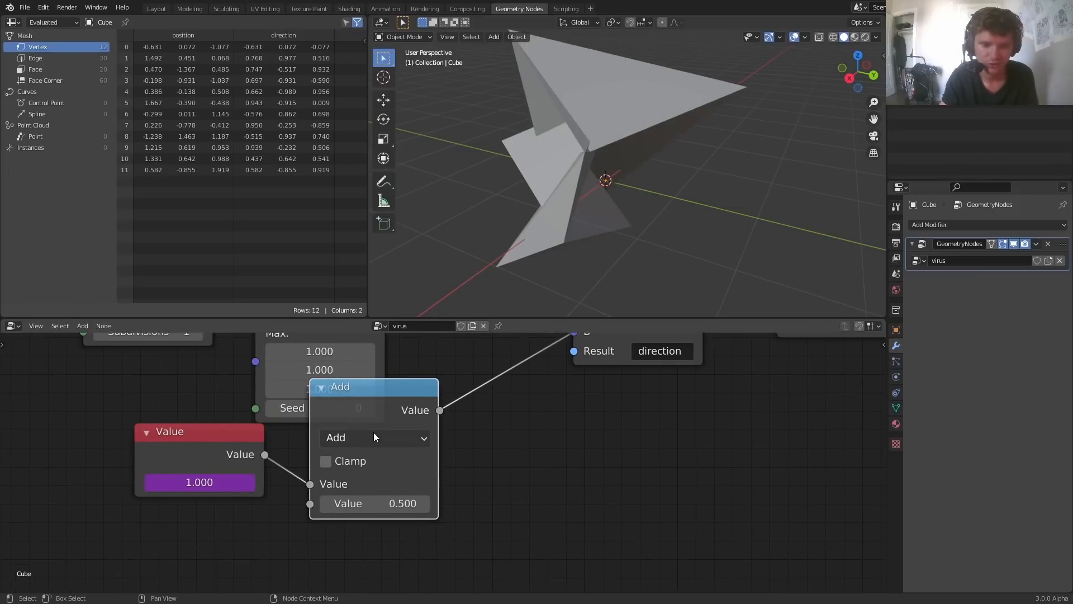
# Divide the frame value by 10 to feed Multiply, then add another Multiply after Sine
pyautogui.click(375, 437)
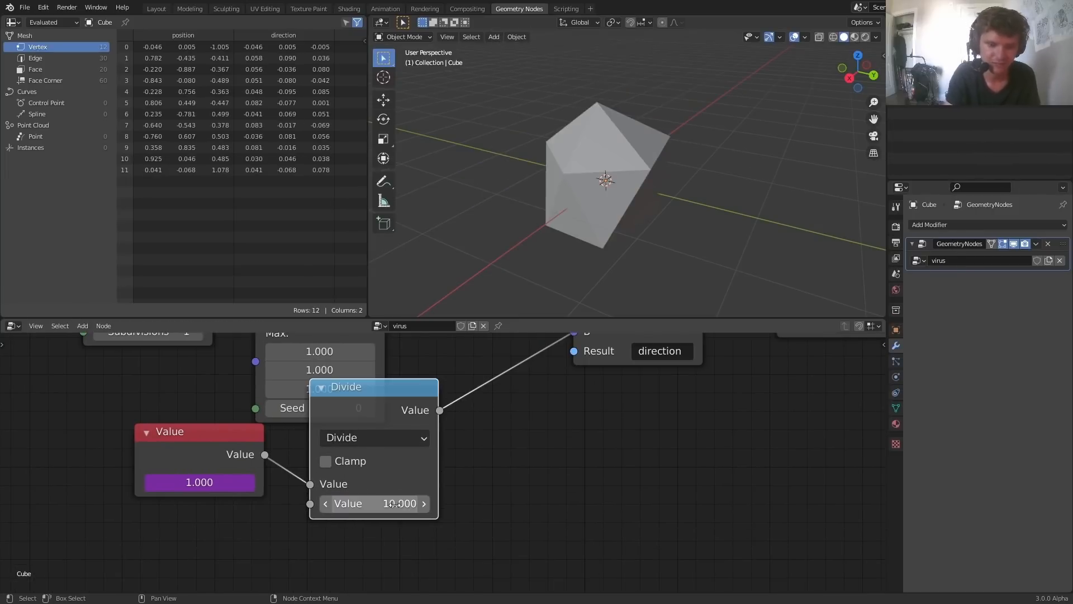
pyautogui.click(374, 503)
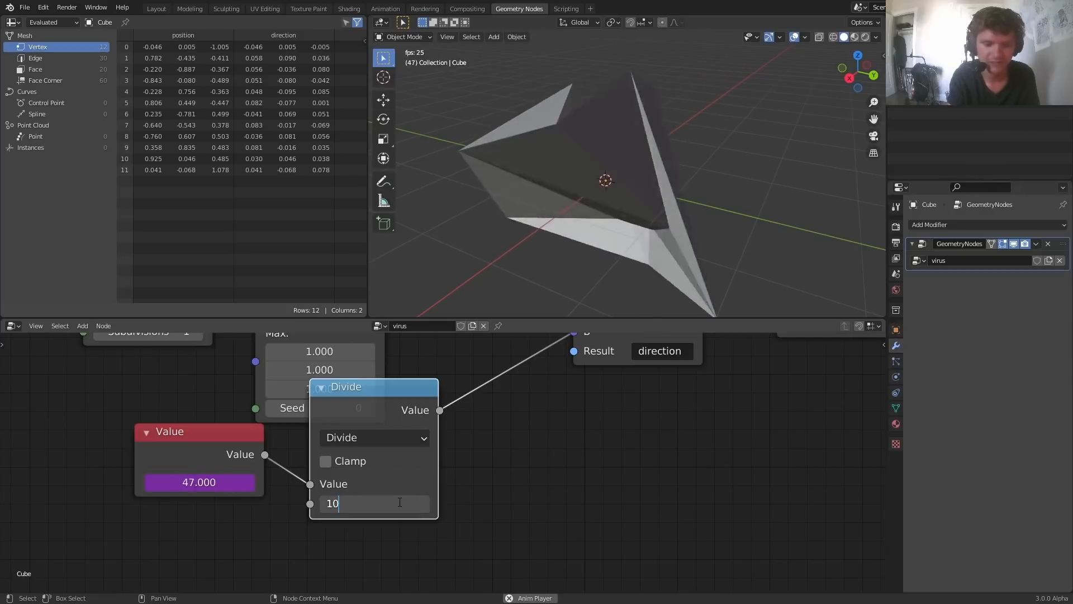
pyautogui.press('Return')
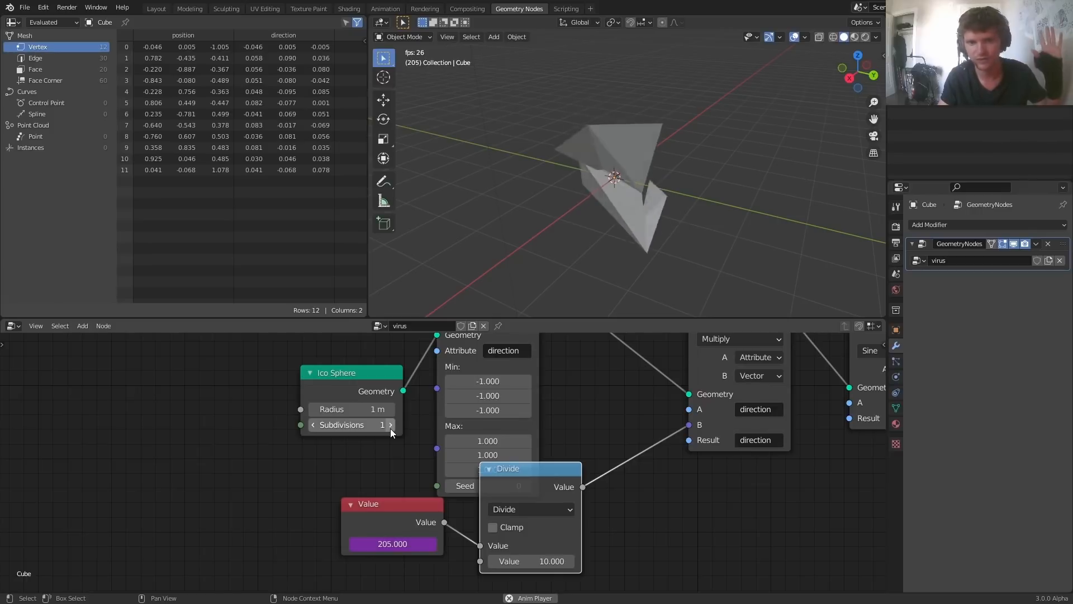
pyautogui.click(391, 424)
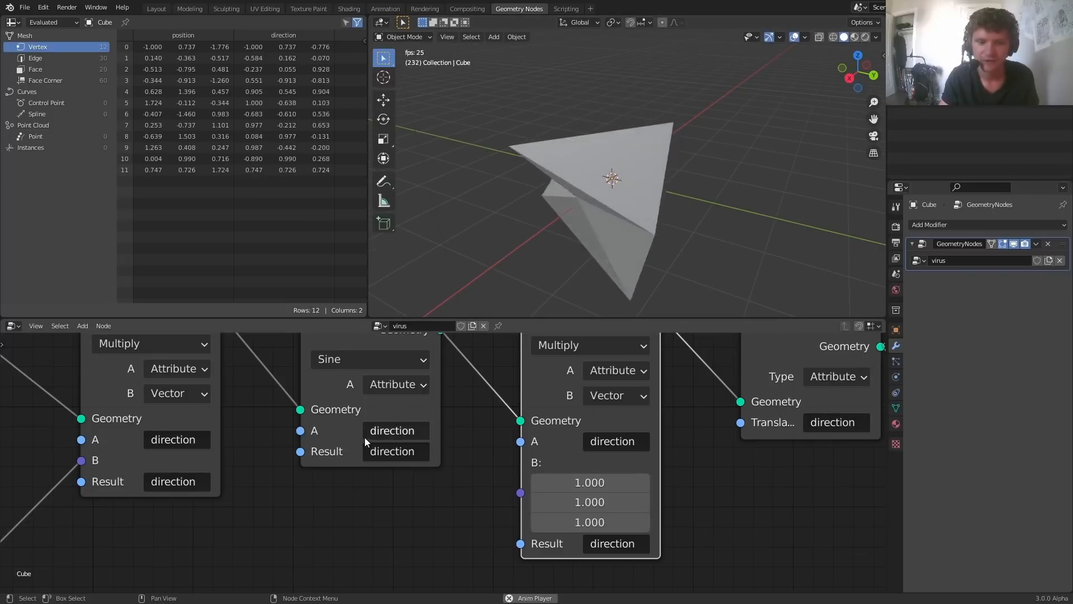
# Add a Value node, change the frame divisor to 5, and orbit around the wobbling shape
pyautogui.click(588, 482)
pyautogui.write('va')
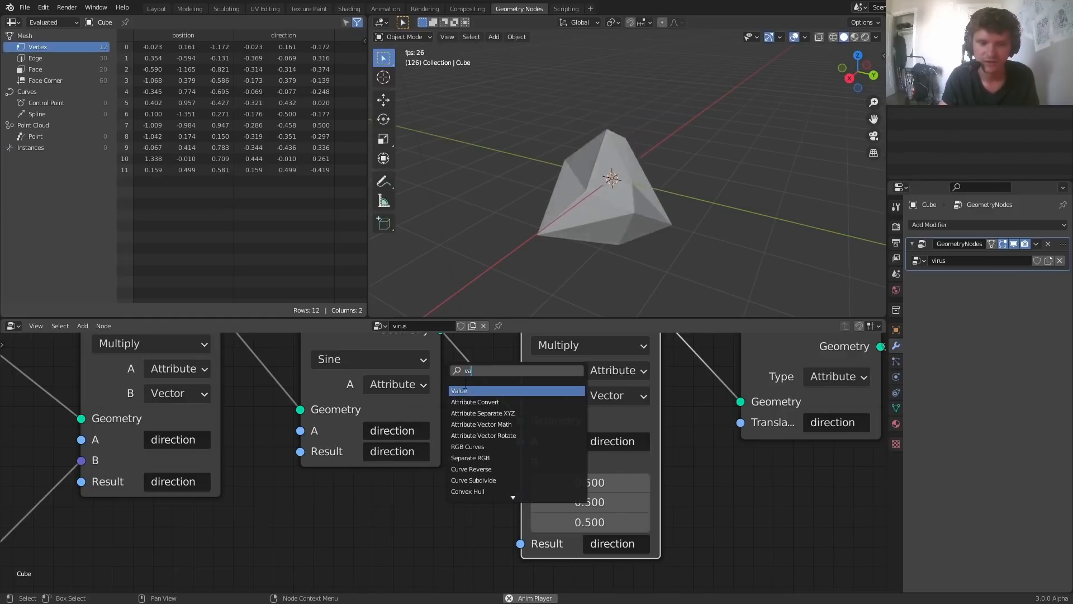
pyautogui.click(458, 390)
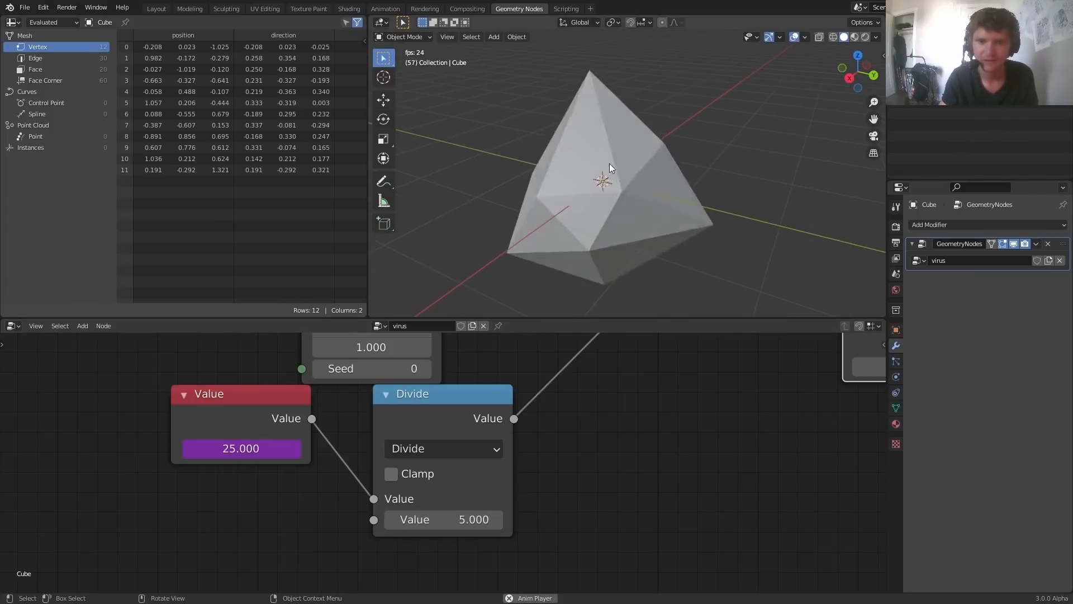
pyautogui.moveTo(610, 167); pyautogui.dragTo(579, 139)
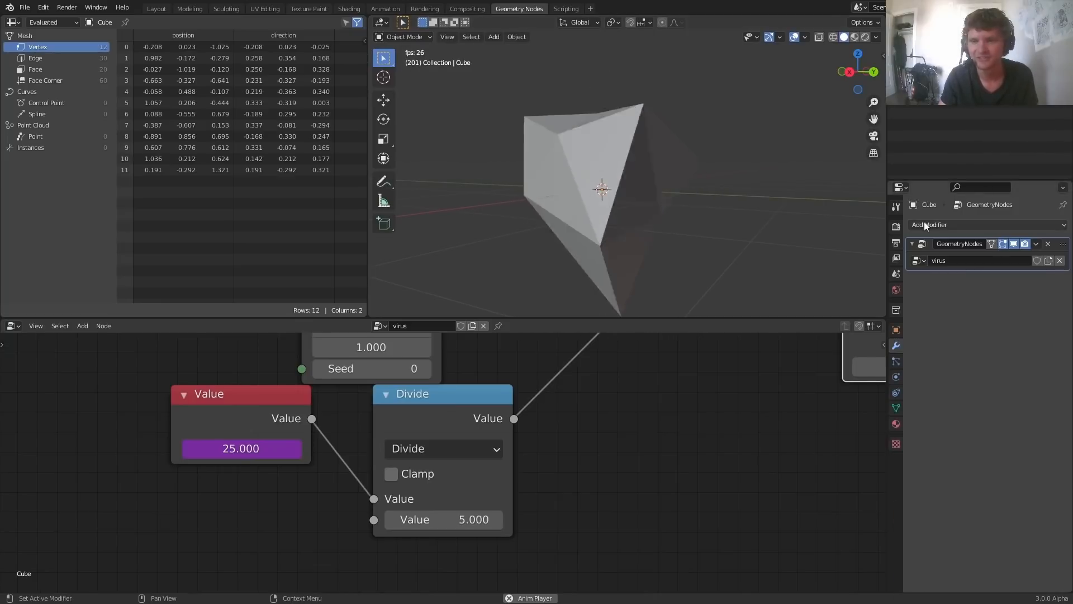
# Scale the final Multiply by a 0.4 Value and add a 0.02-thick Wireframe modifier
pyautogui.click(929, 224)
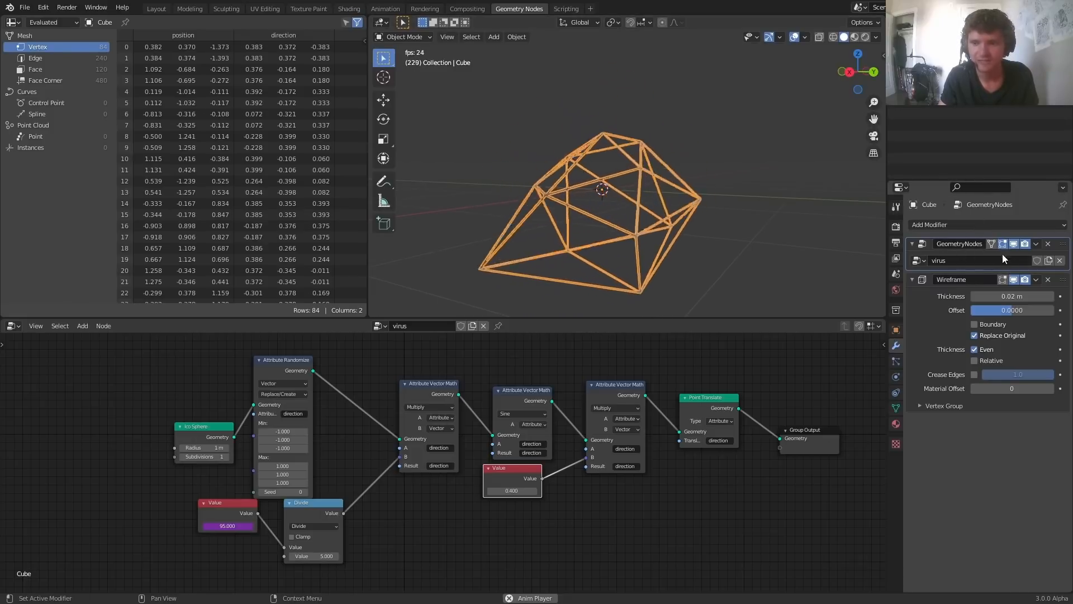
pyautogui.click(1016, 280)
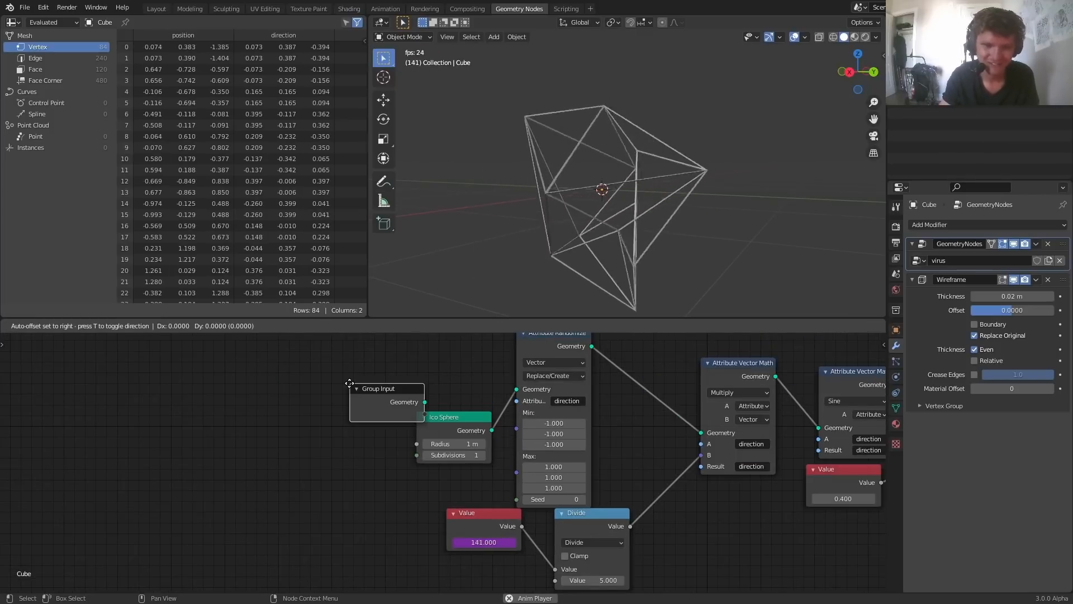
# Wire Group Input to Subdivisions (2) and divisor (10); make wireframe thickness relative, not even
pyautogui.moveTo(387, 388); pyautogui.dragTo(305, 426)
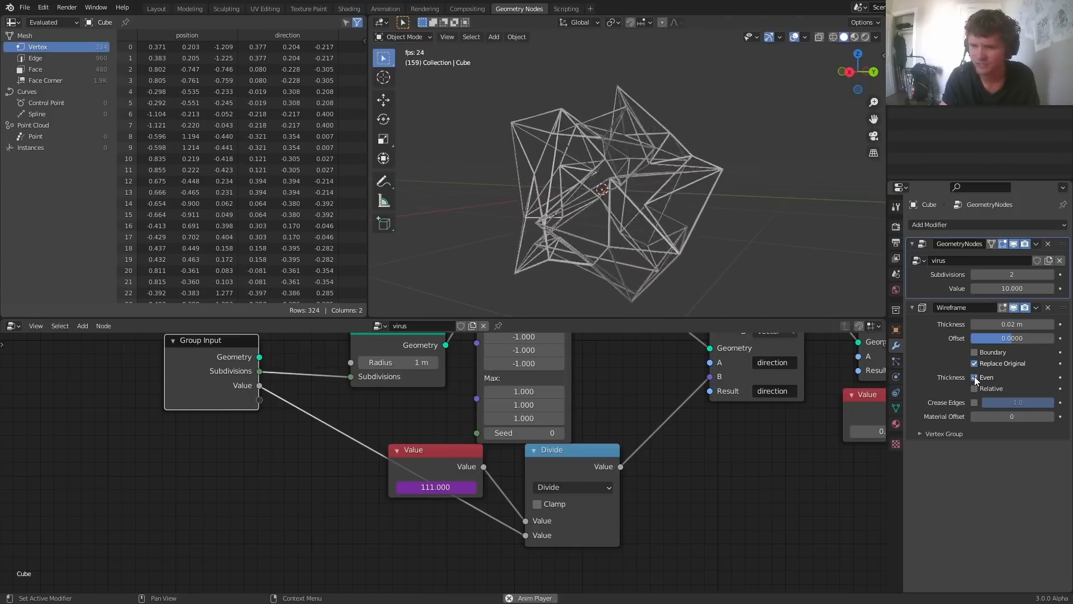
pyautogui.click(975, 388)
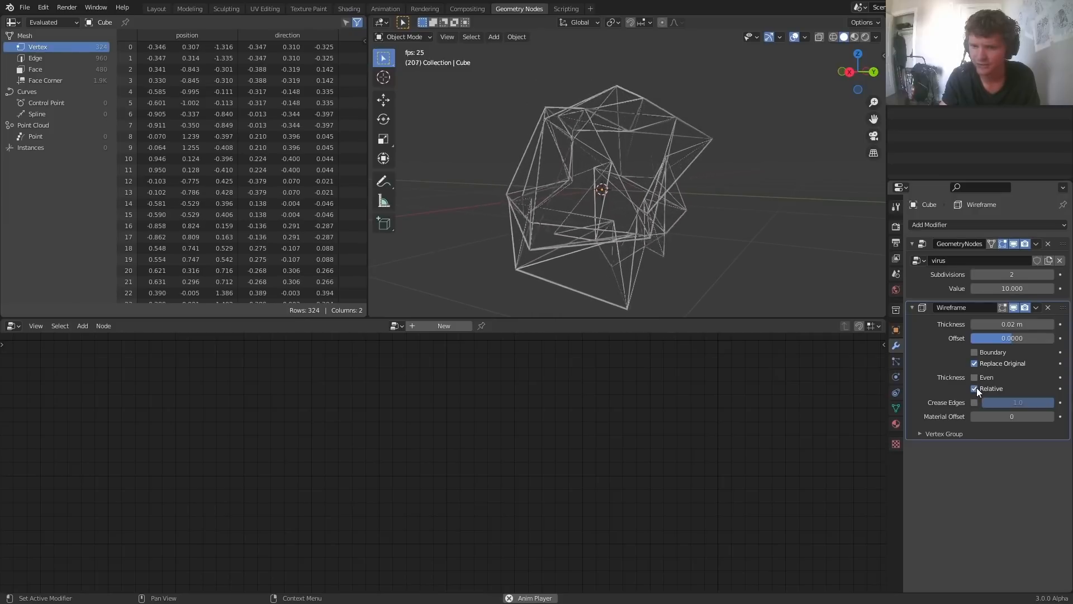
pyautogui.click(974, 377)
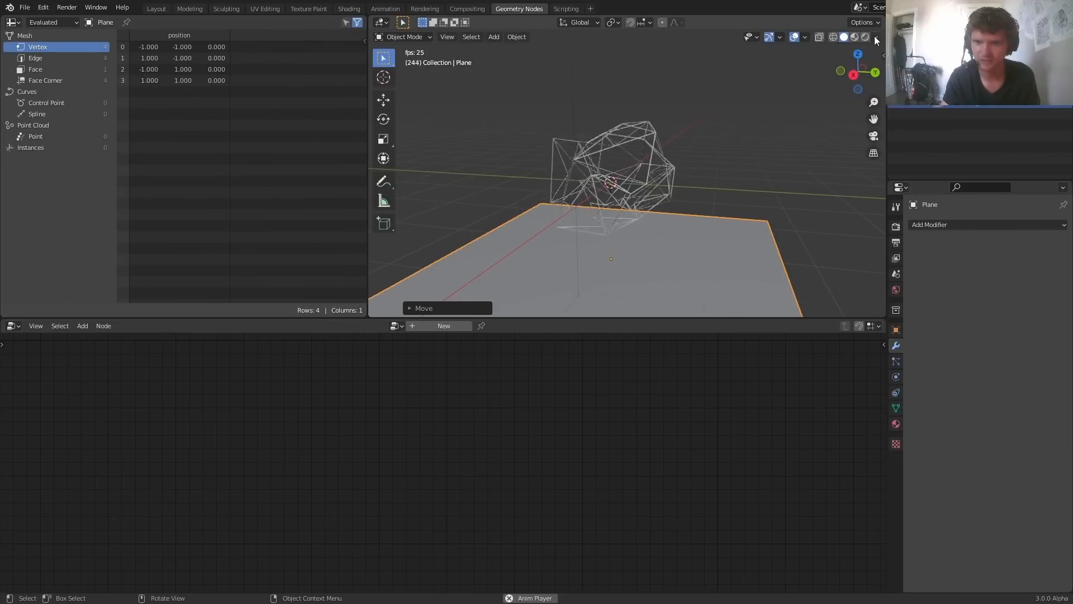
# Add a plane beneath the wireframe virus and enable Shadow in viewport shading
pyautogui.click(875, 37)
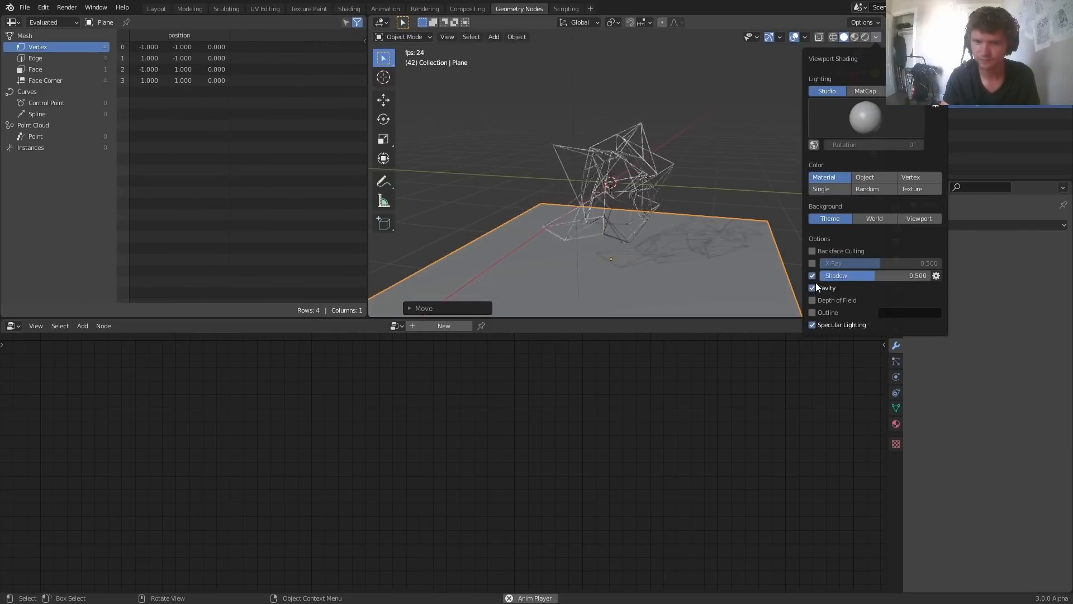